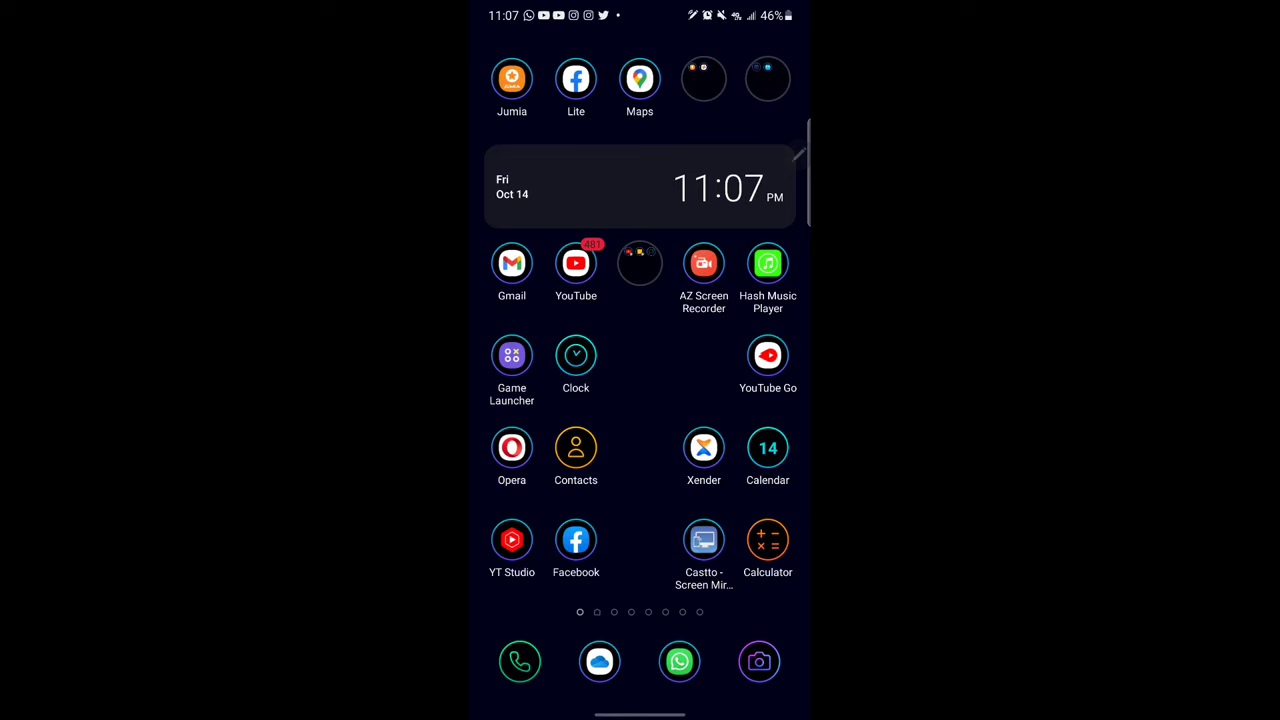
Launch WhatsApp and open the TEST GROUP chat with the Which is better poll
{"action": "left_click", "coordinate": [679, 661]}
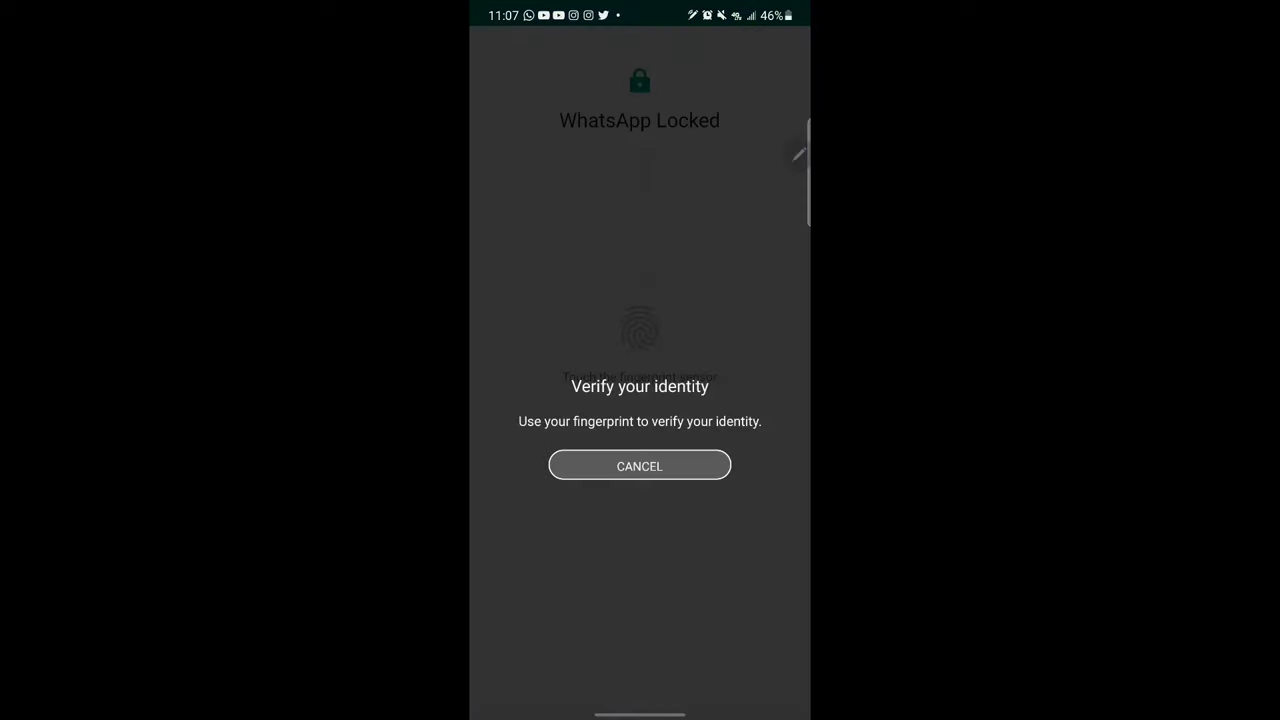
{"action": "left_click", "coordinate": [640, 325]}
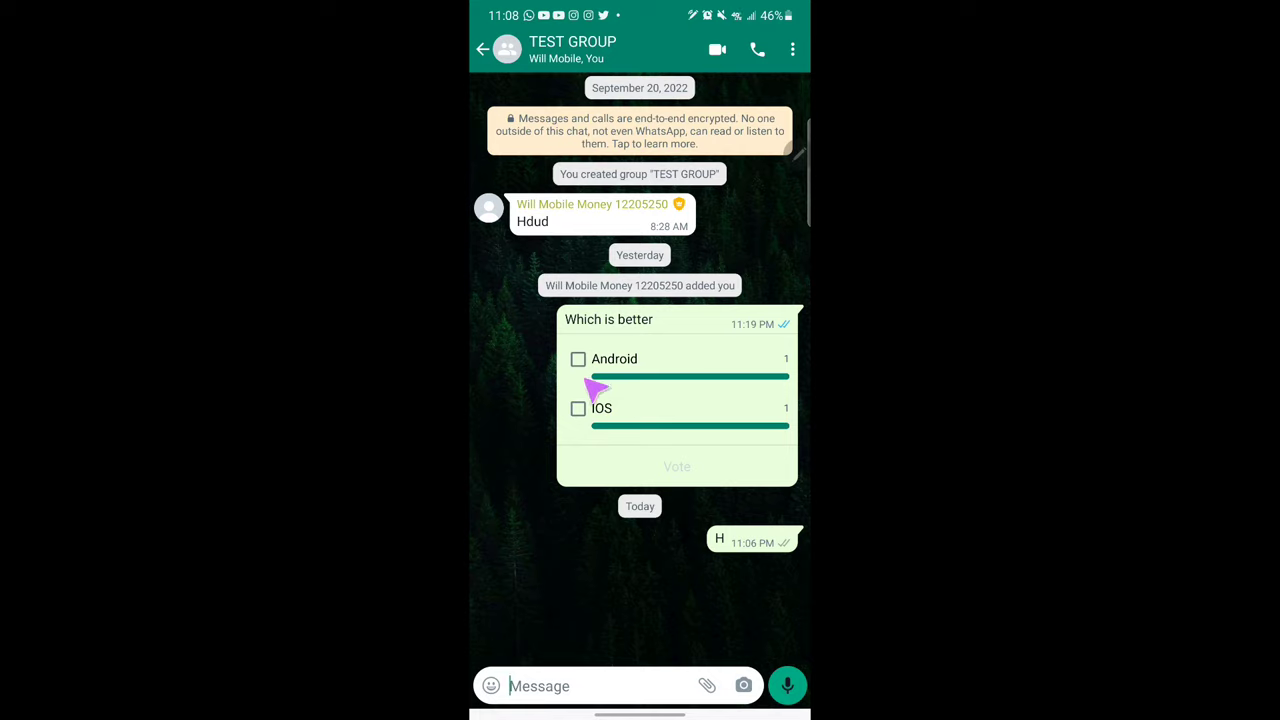
Vote for Android in the Which is better poll
{"action": "left_click", "coordinate": [578, 358]}
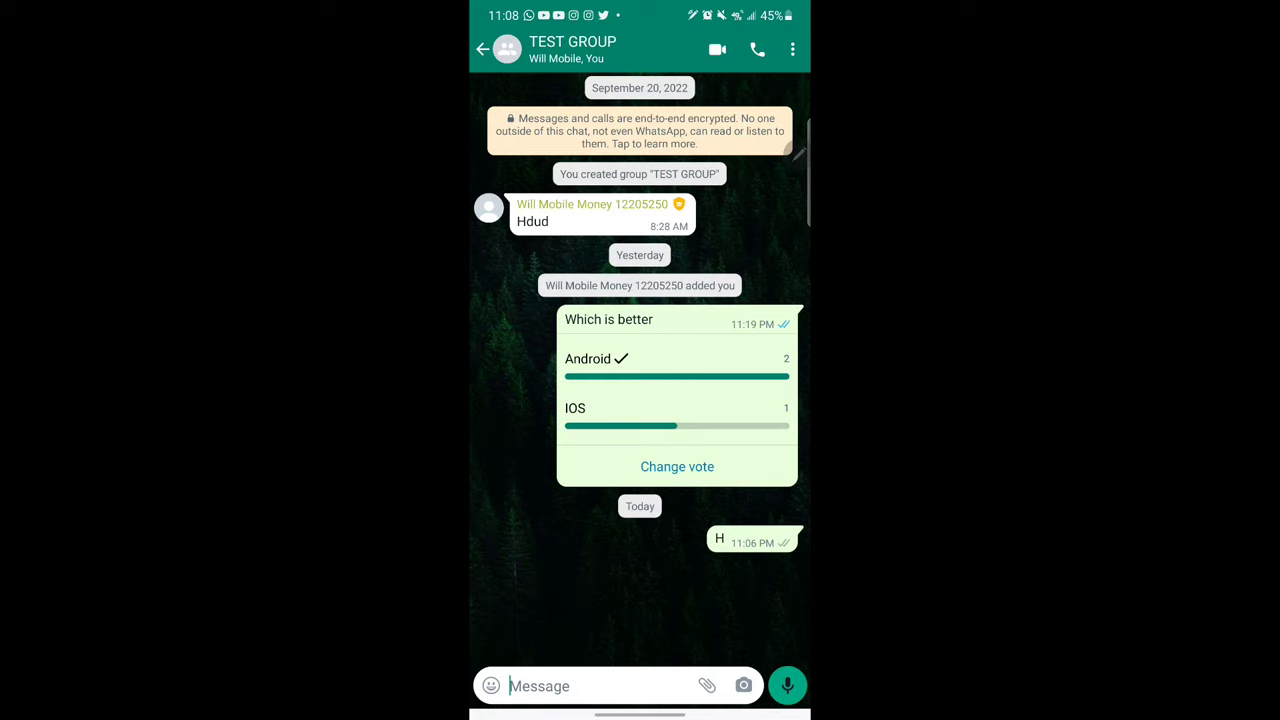
{"action": "mouse_move", "coordinate": [720, 690]}
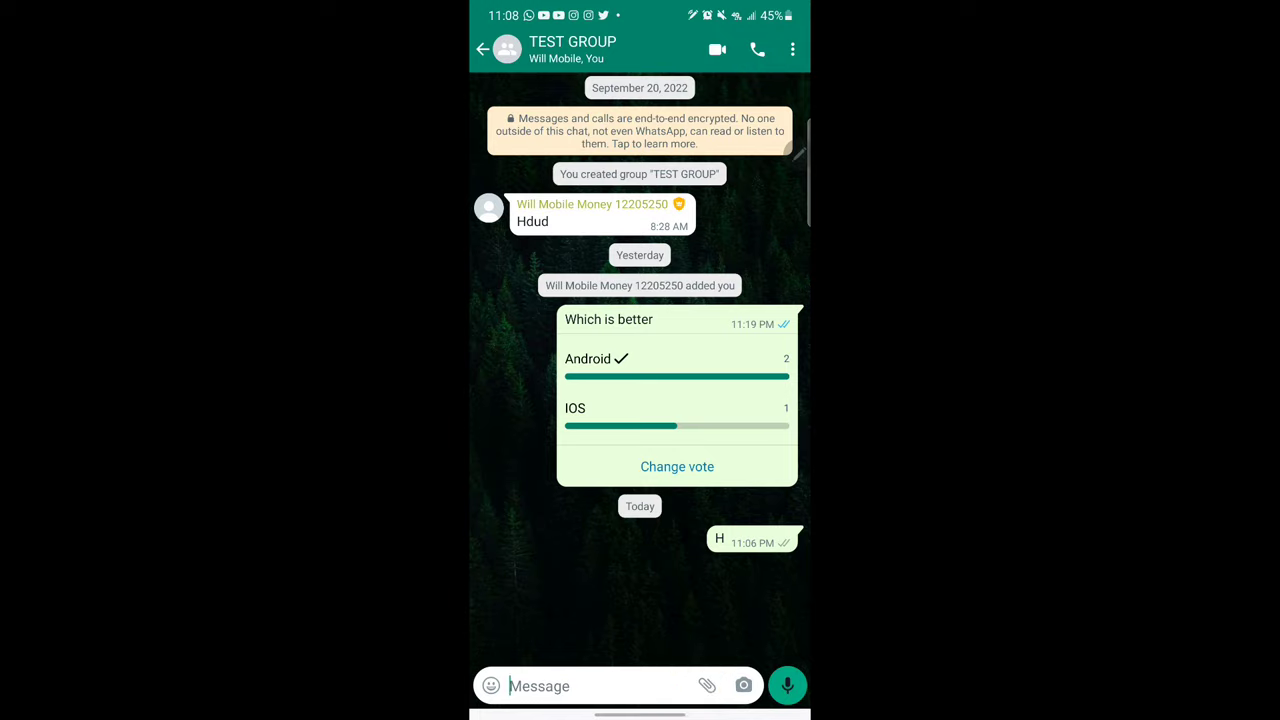
Show the attachment options in the TEST GROUP message bar
{"action": "left_click", "coordinate": [706, 686]}
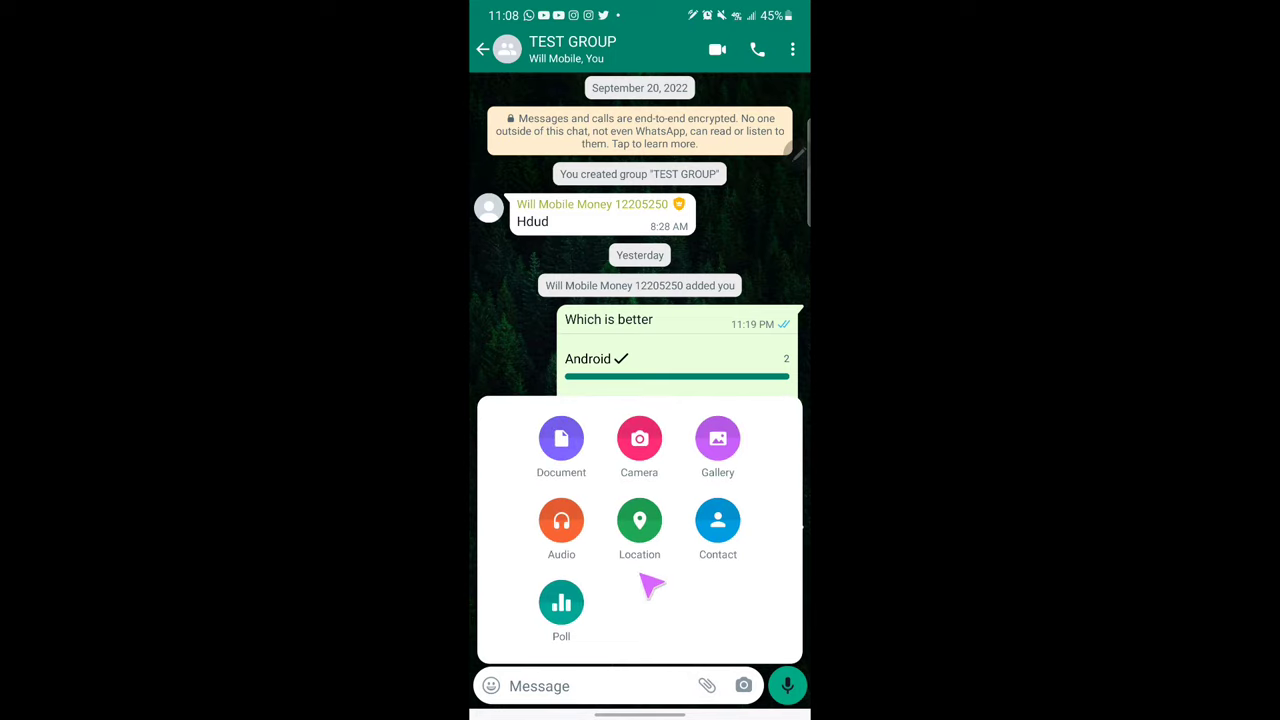
{"action": "mouse_move", "coordinate": [660, 75]}
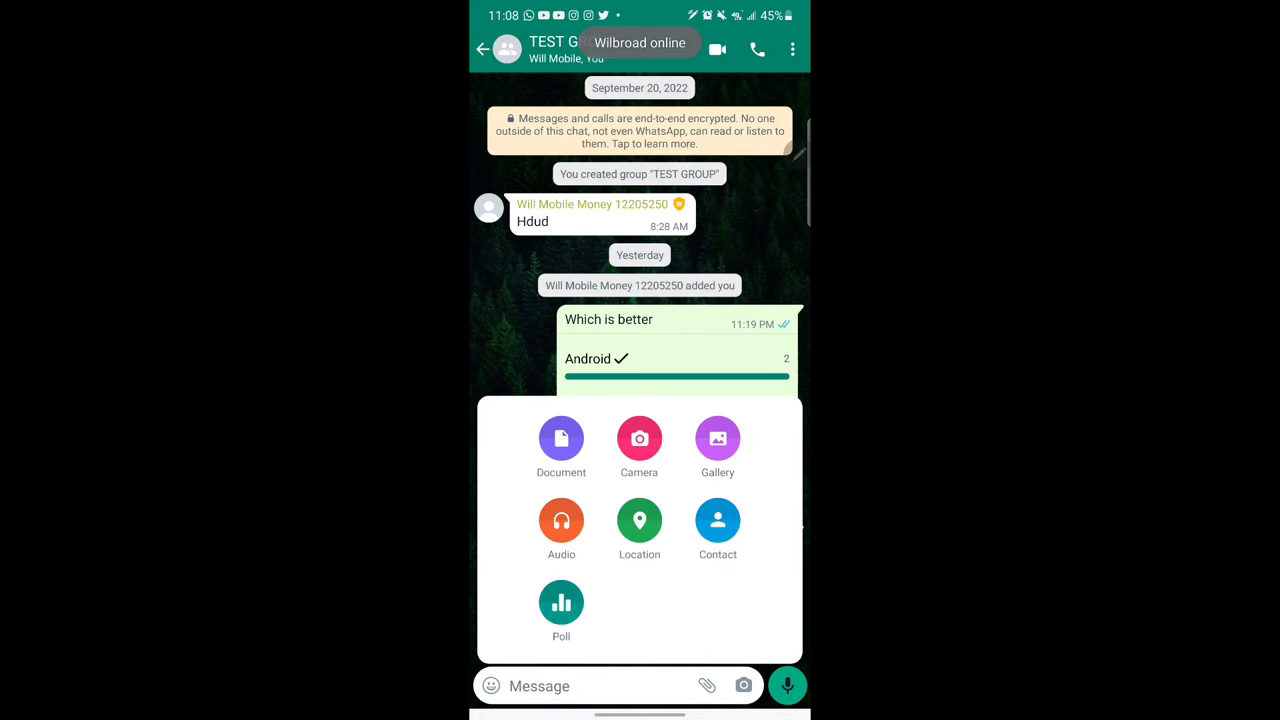
Start a poll asking 'When should we go' with options Monday and Tuesday
{"action": "left_click", "coordinate": [561, 603]}
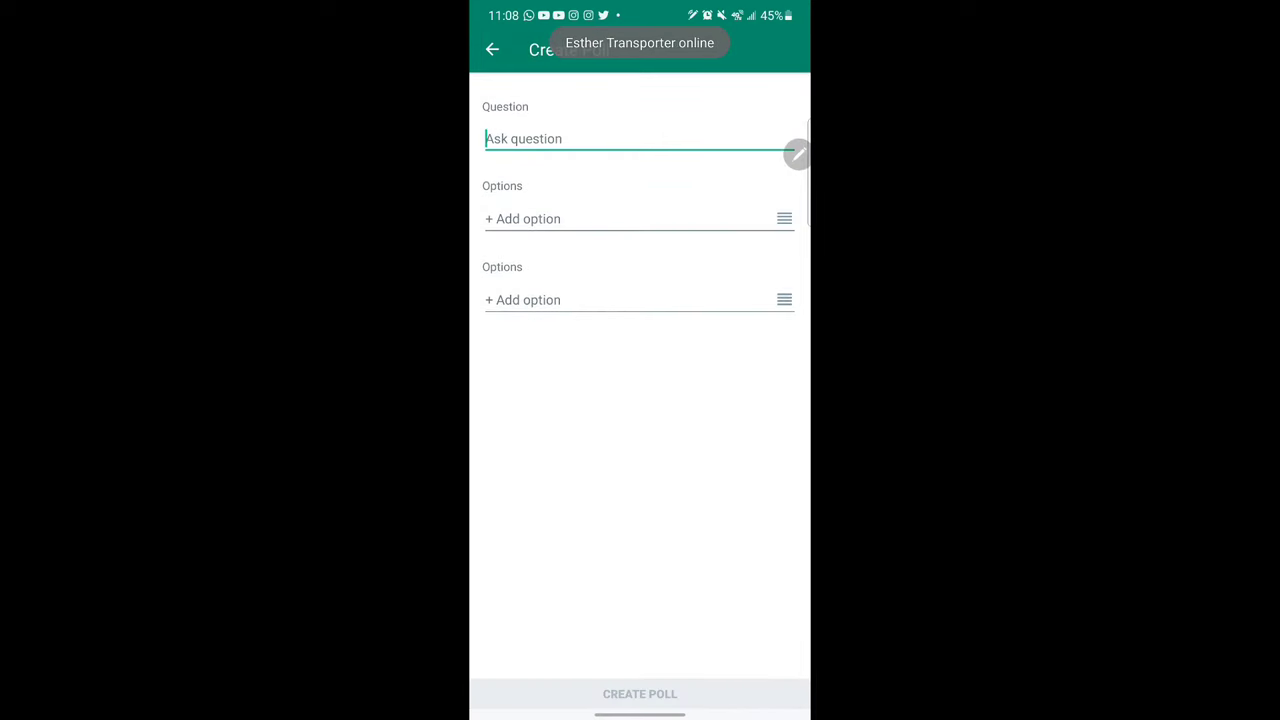
{"action": "left_click", "coordinate": [640, 138]}
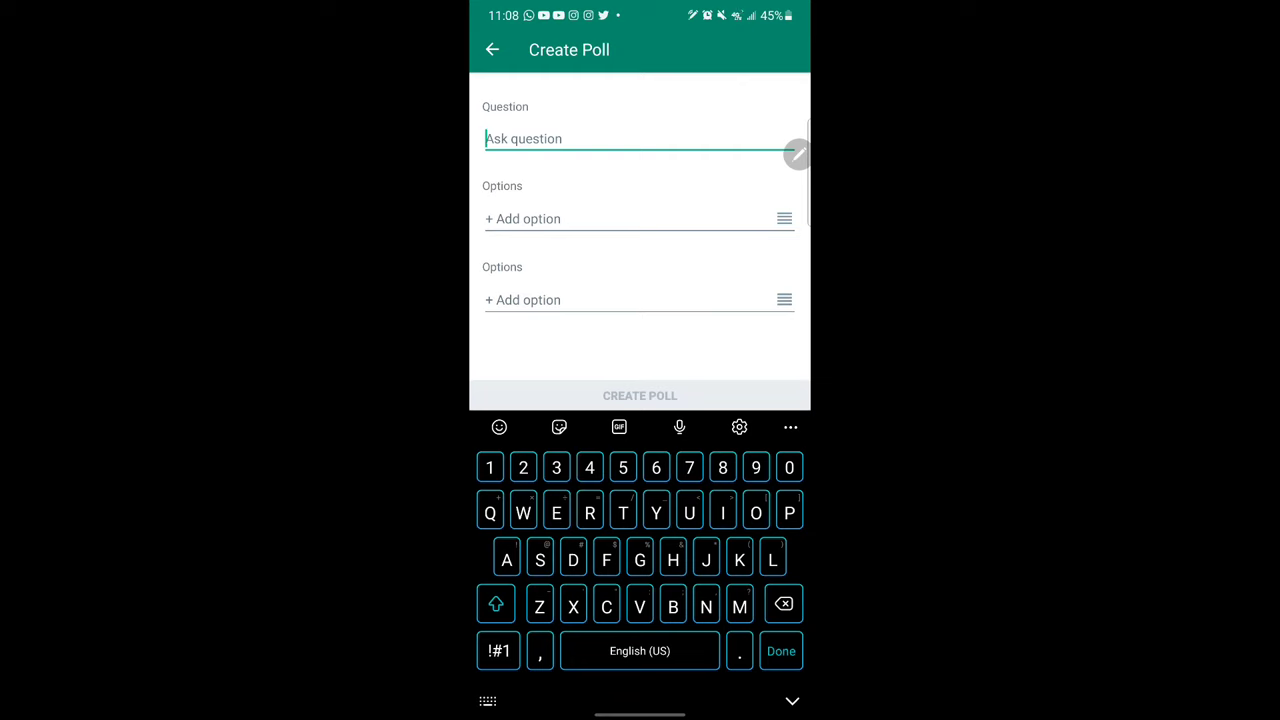
{"action": "type", "text": "When should we"}
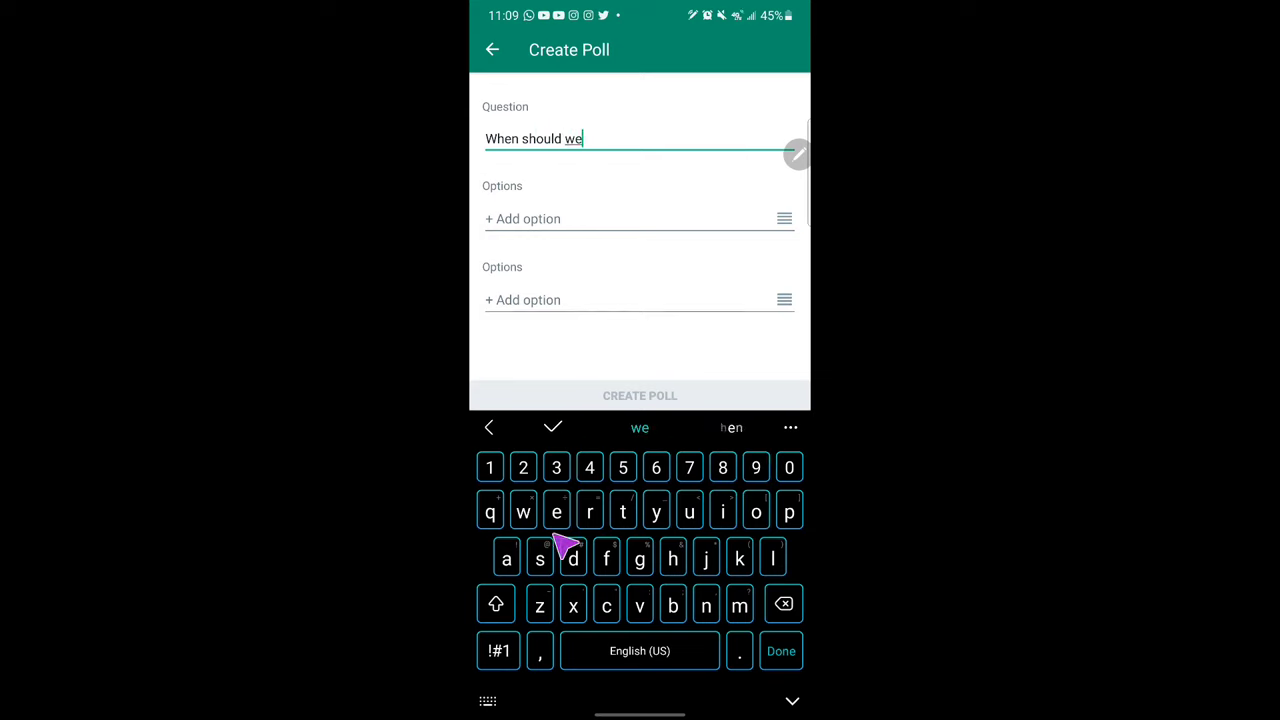
{"action": "type", "text": "go"}
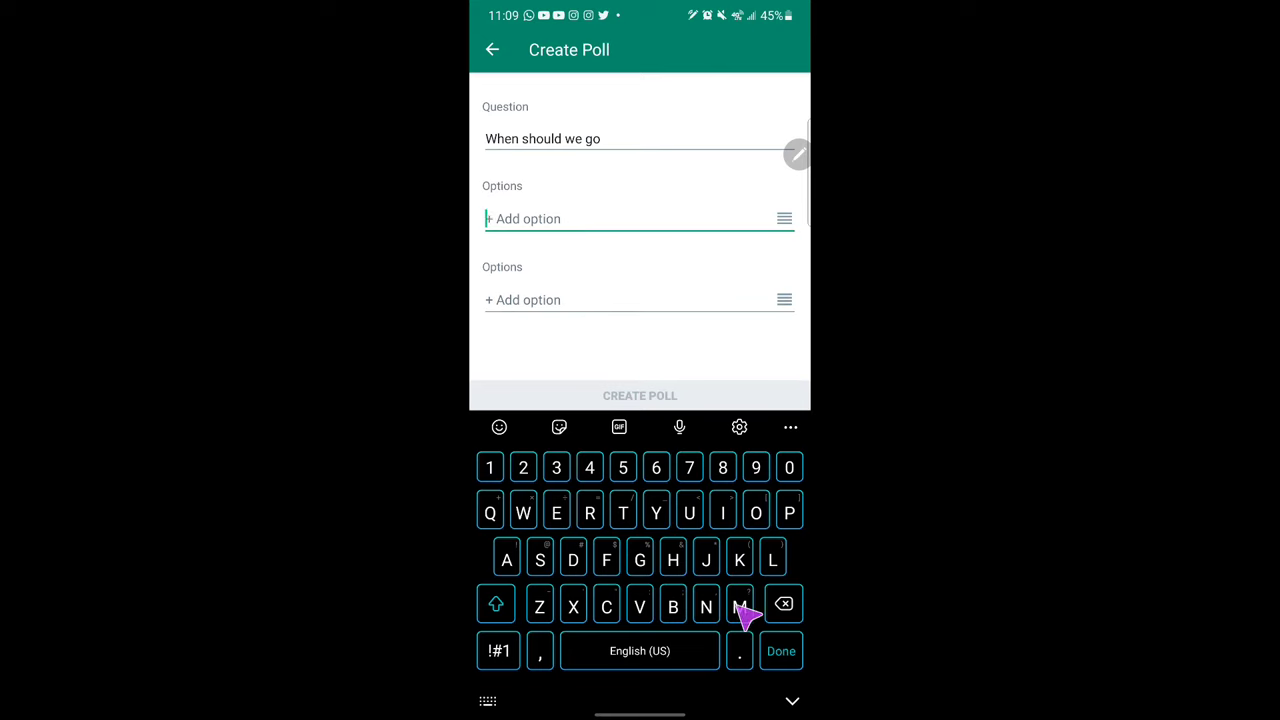
{"action": "type", "text": "Monday"}
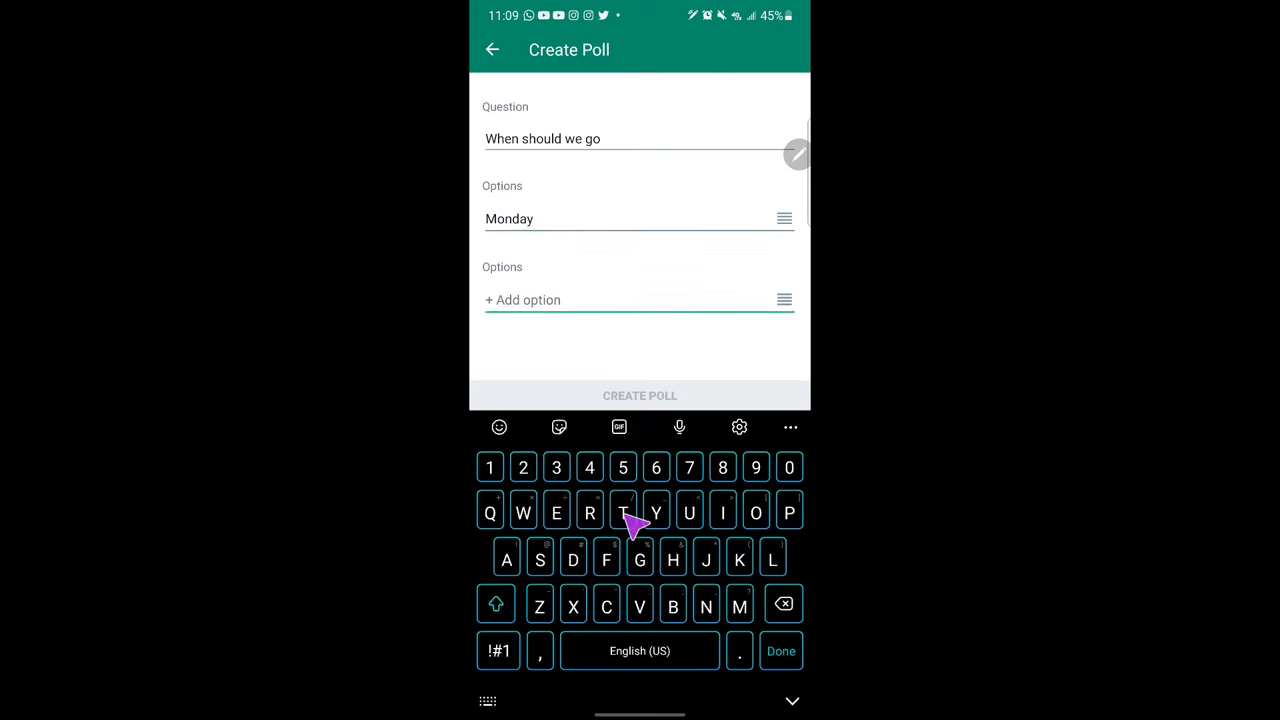
{"action": "type", "text": "Tuesday"}
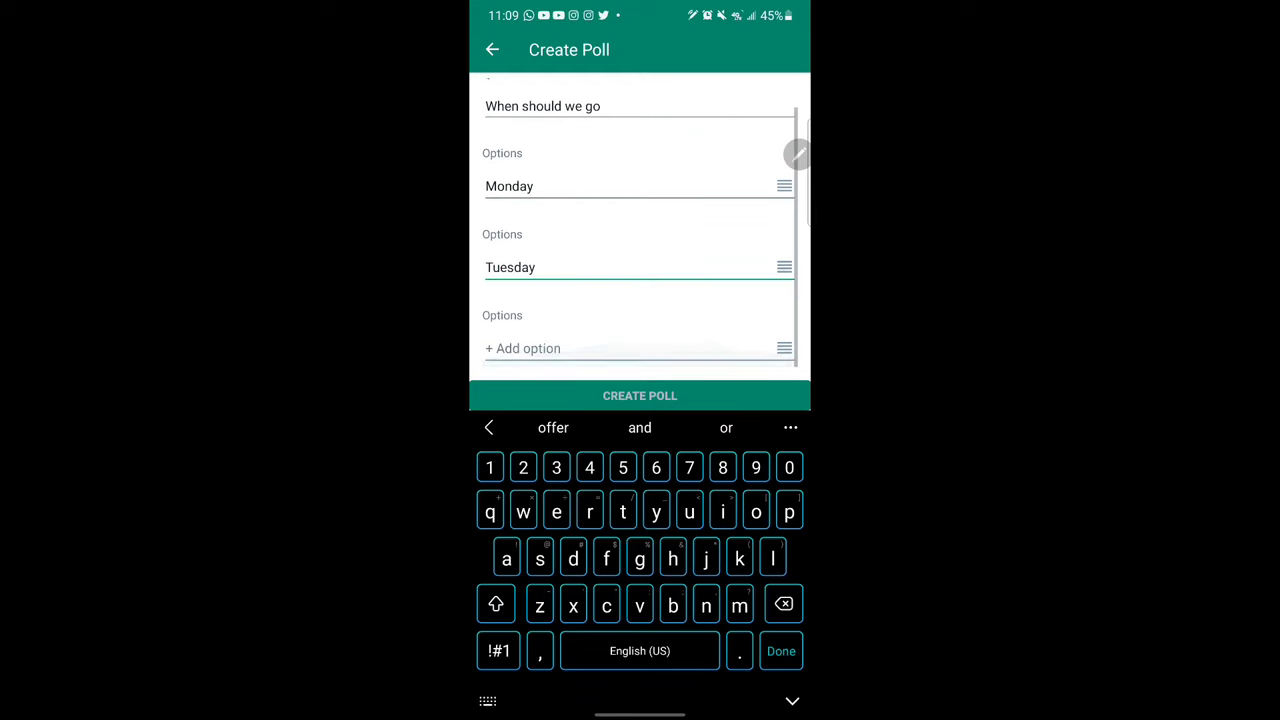
Add Wednesday as the third option and post the poll to TEST GROUP
{"action": "left_click", "coordinate": [640, 348]}
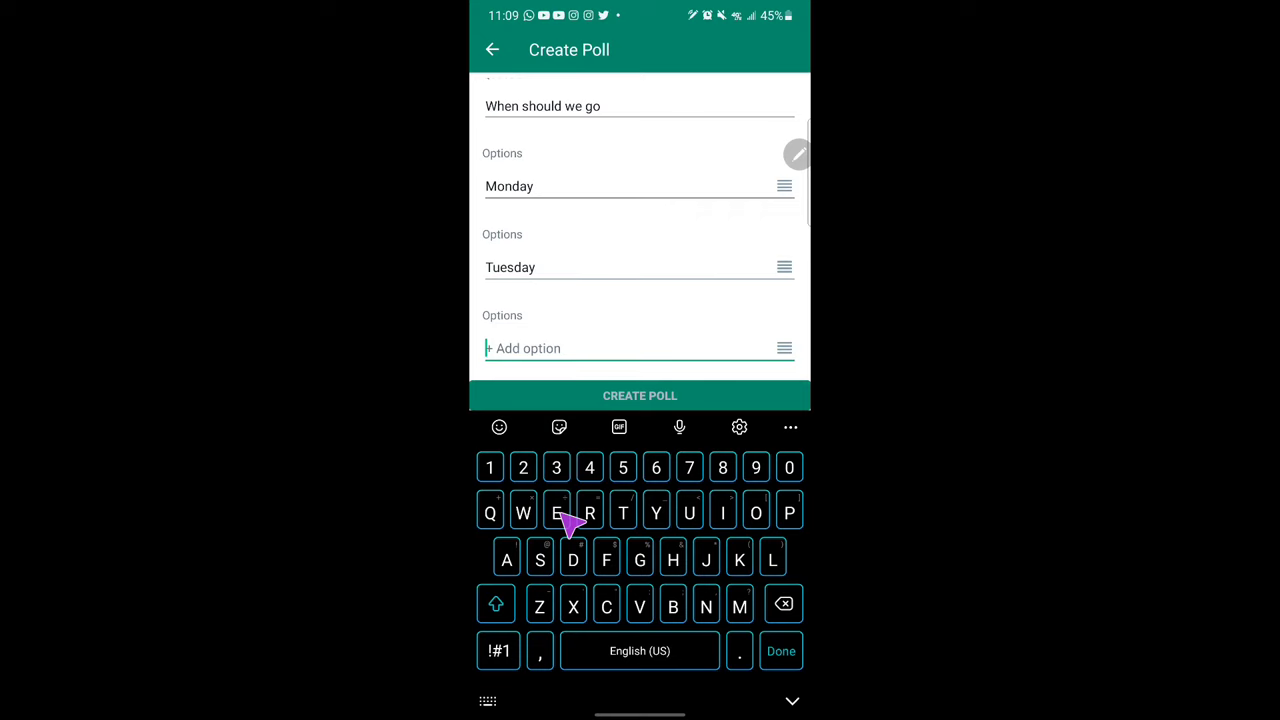
{"action": "type", "text": "We"}
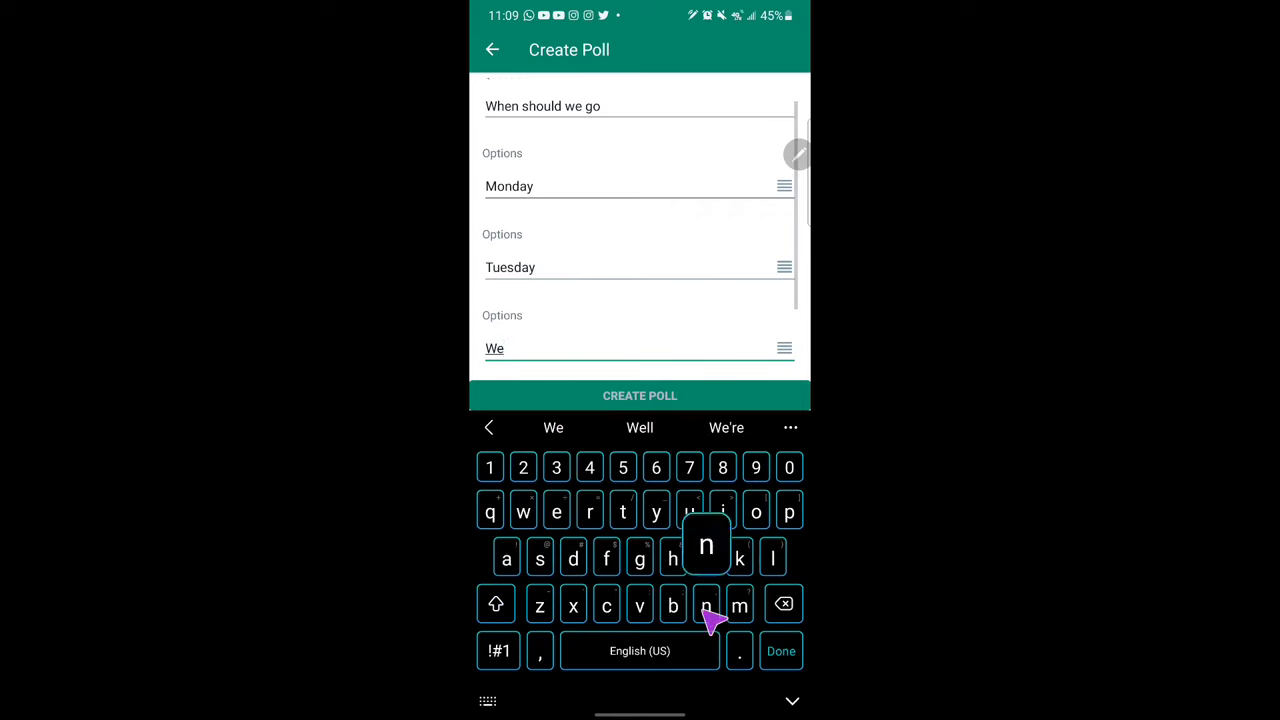
{"action": "left_click", "coordinate": [573, 558]}
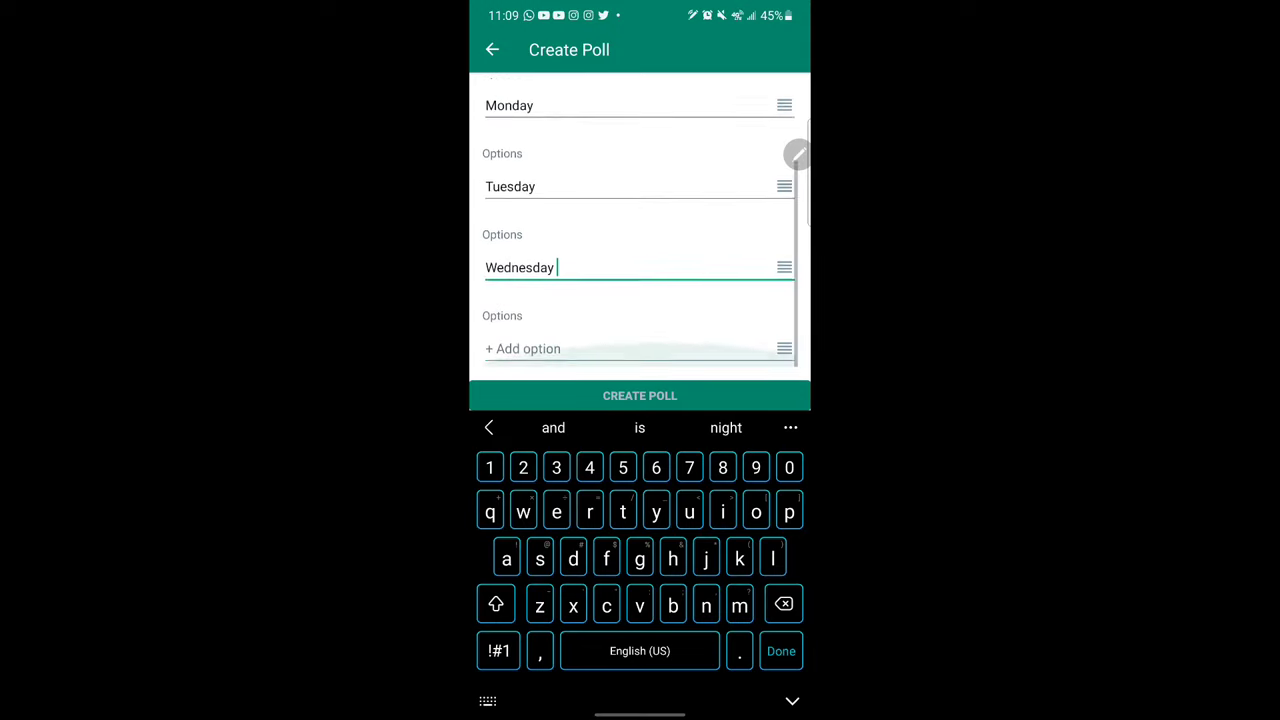
{"action": "scroll", "scroll_direction": "up", "scroll_amount": 3}
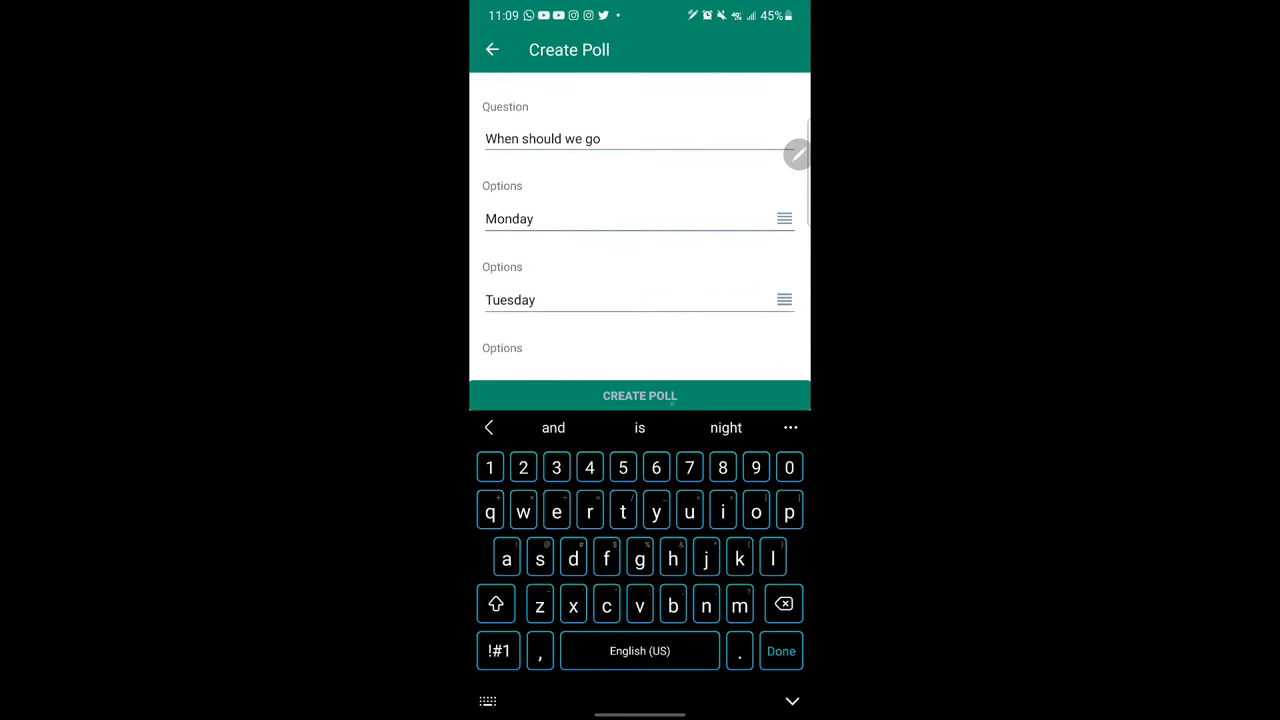
{"action": "left_click", "coordinate": [640, 395]}
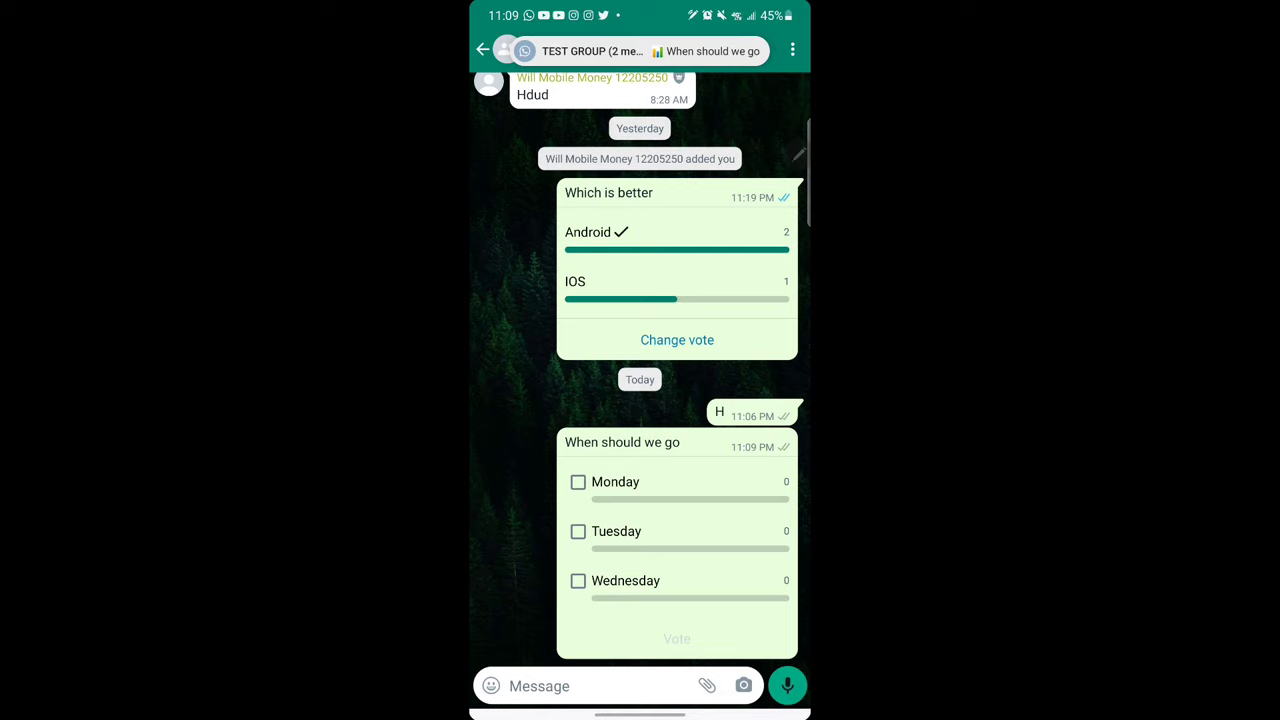
Tick Monday in the When should we go poll and submit the vote
{"action": "left_click", "coordinate": [578, 482]}
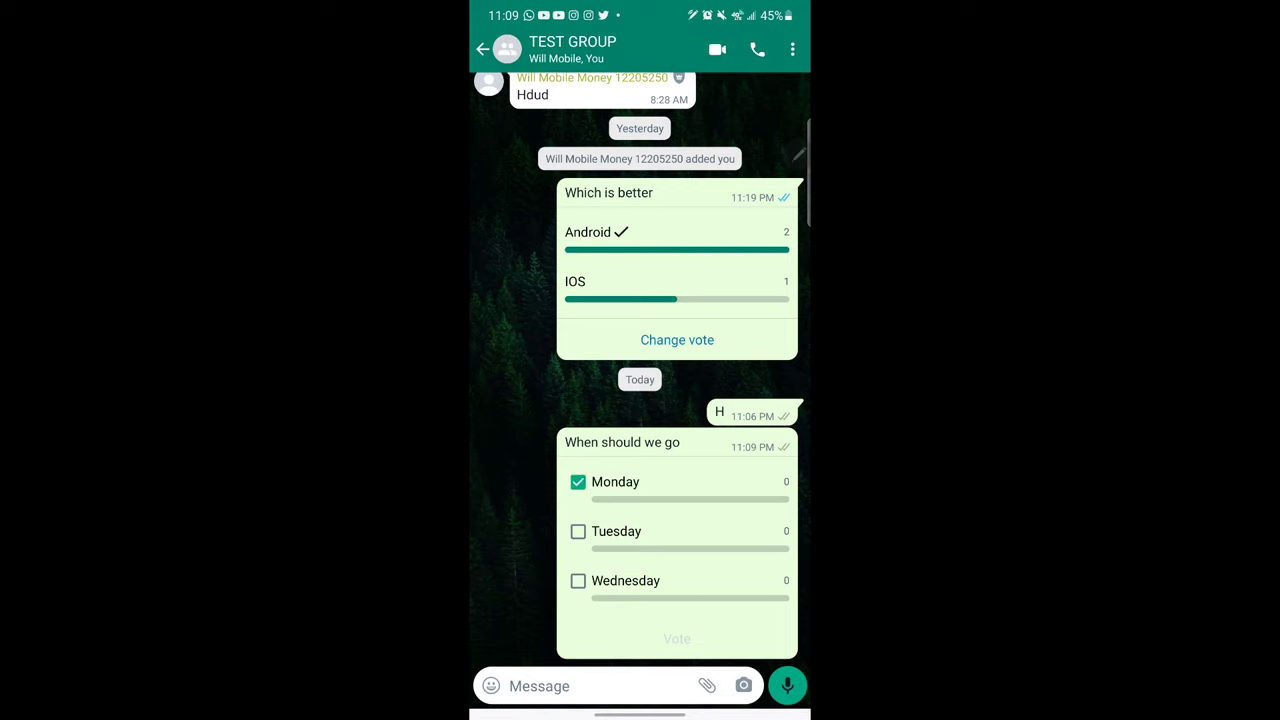
{"action": "left_click", "coordinate": [677, 638]}
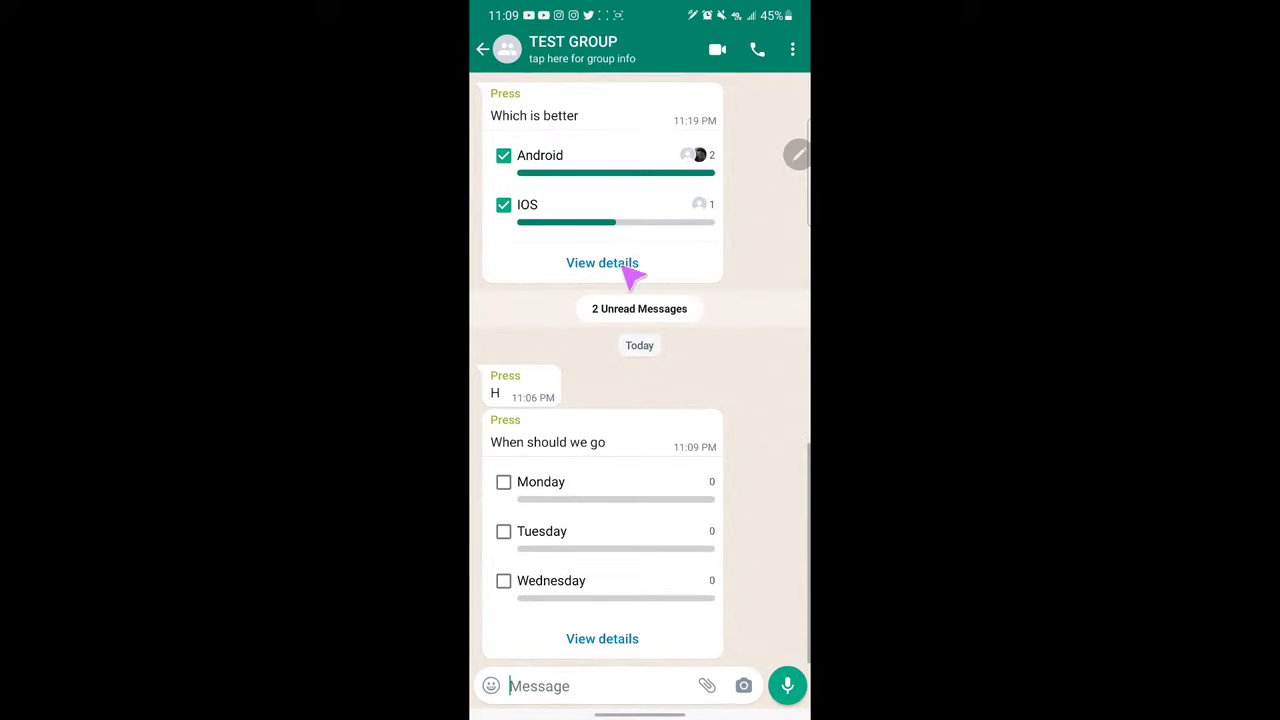
{"action": "mouse_move", "coordinate": [610, 610]}
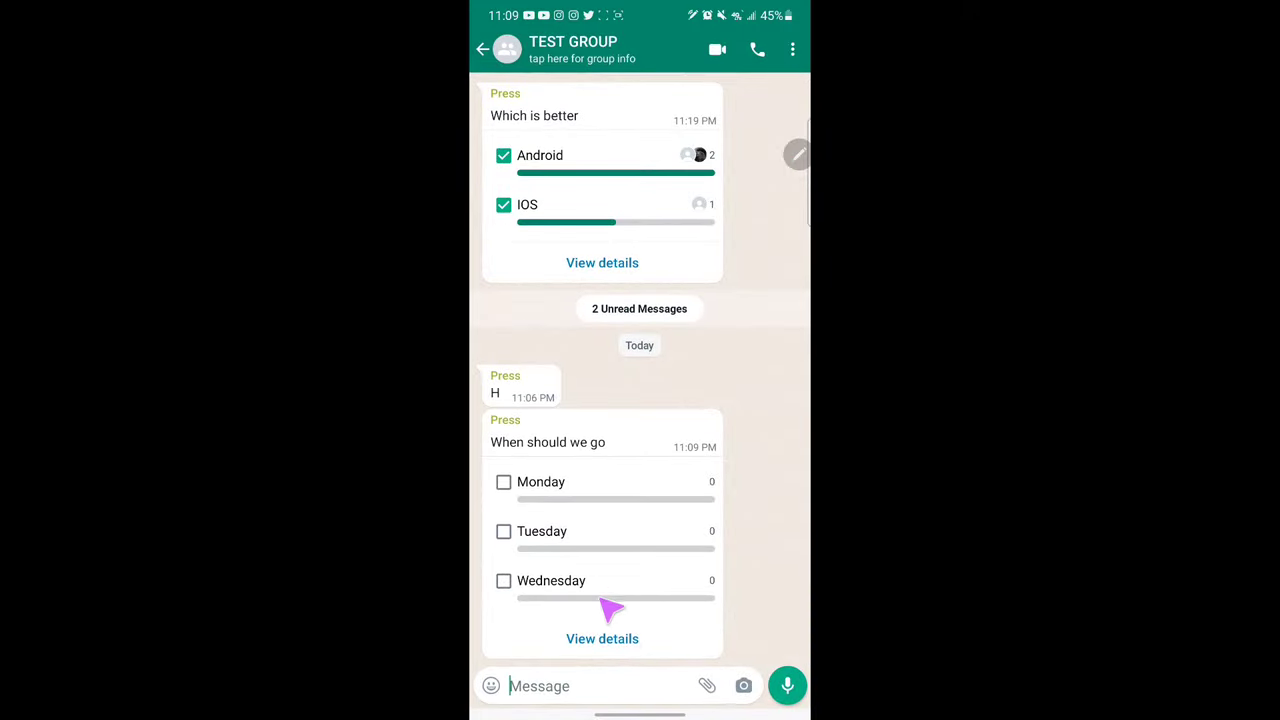
Vote for Monday, review the poll's vote details, then withdraw and recast the Monday vote
{"action": "left_click", "coordinate": [602, 639]}
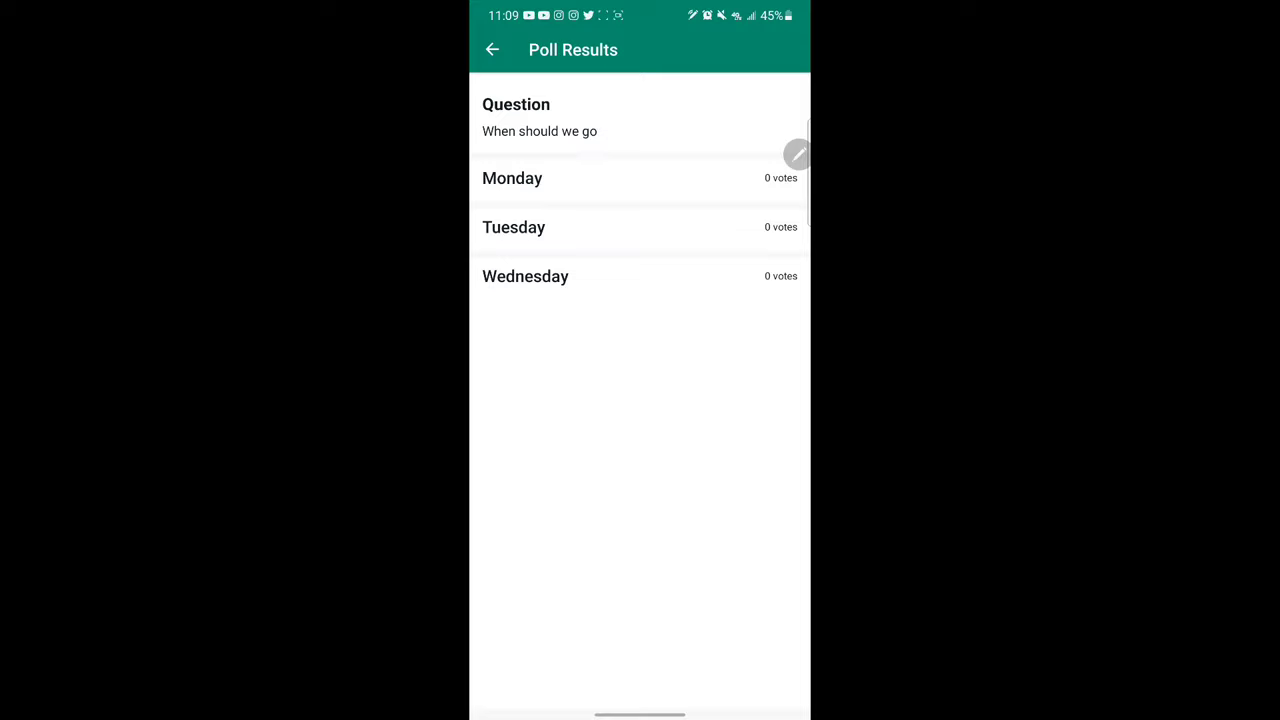
{"action": "left_click", "coordinate": [491, 49]}
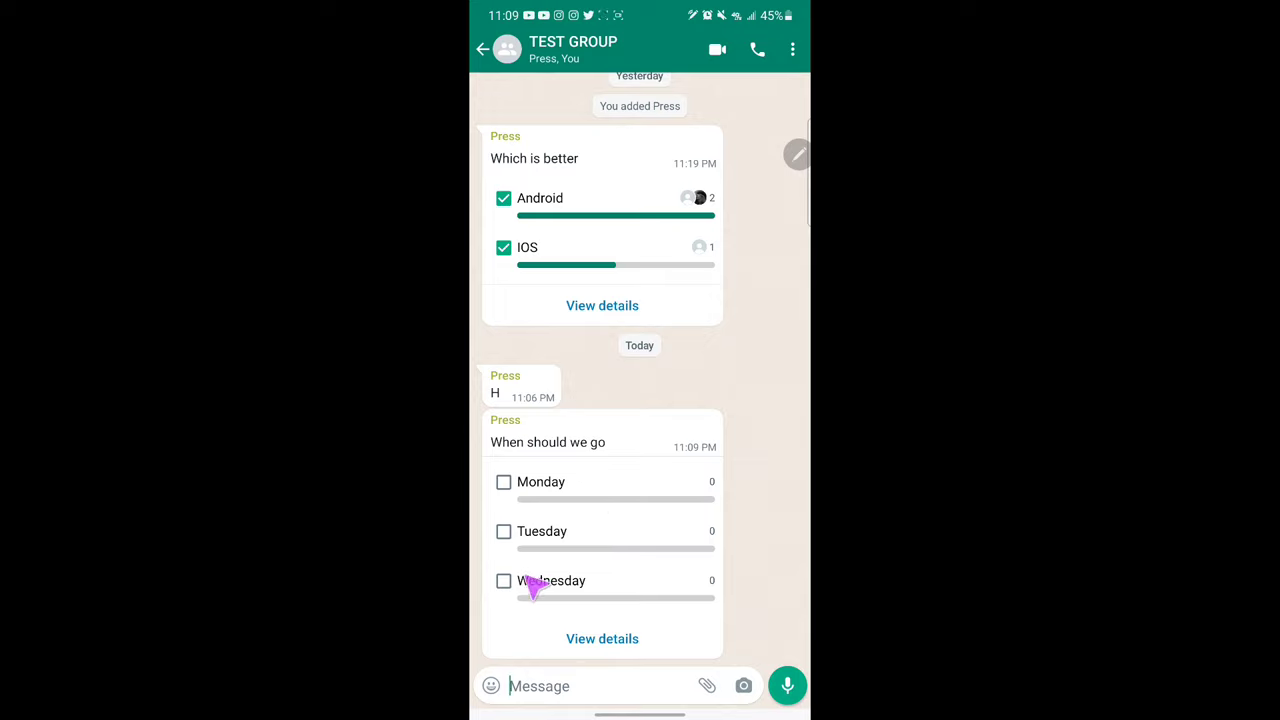
{"action": "left_click", "coordinate": [503, 481]}
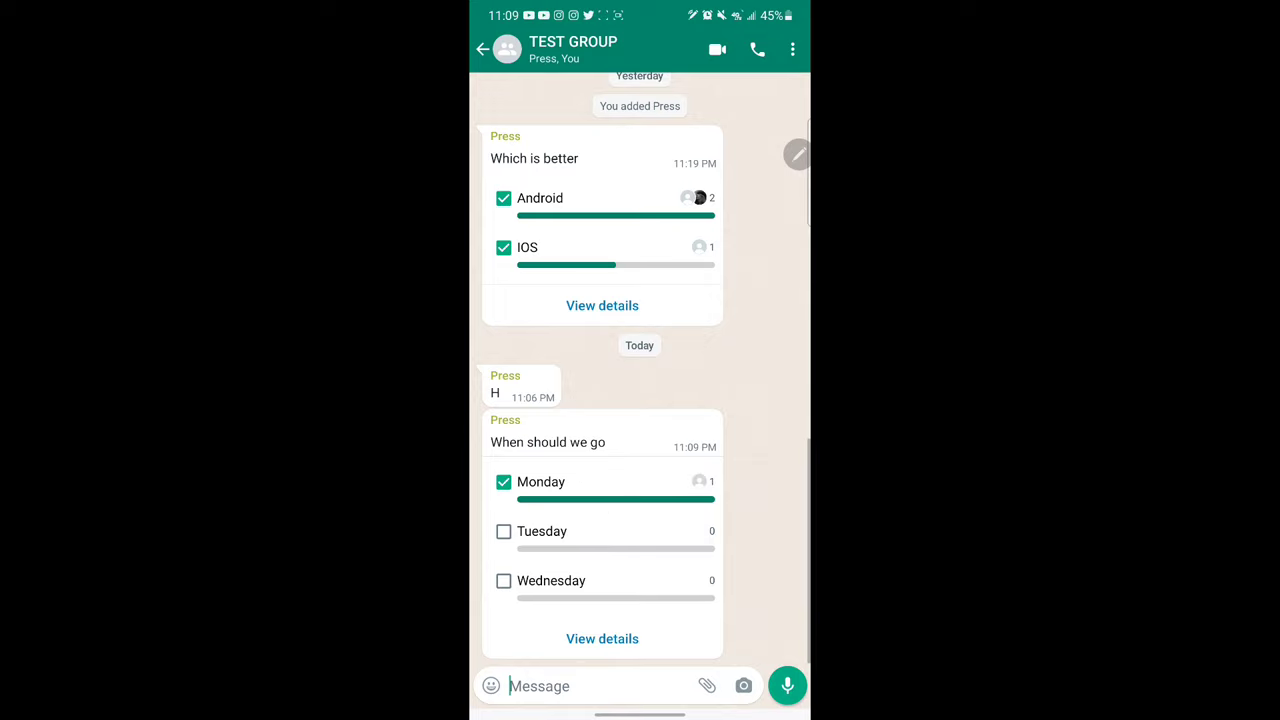
{"action": "left_click", "coordinate": [602, 638]}
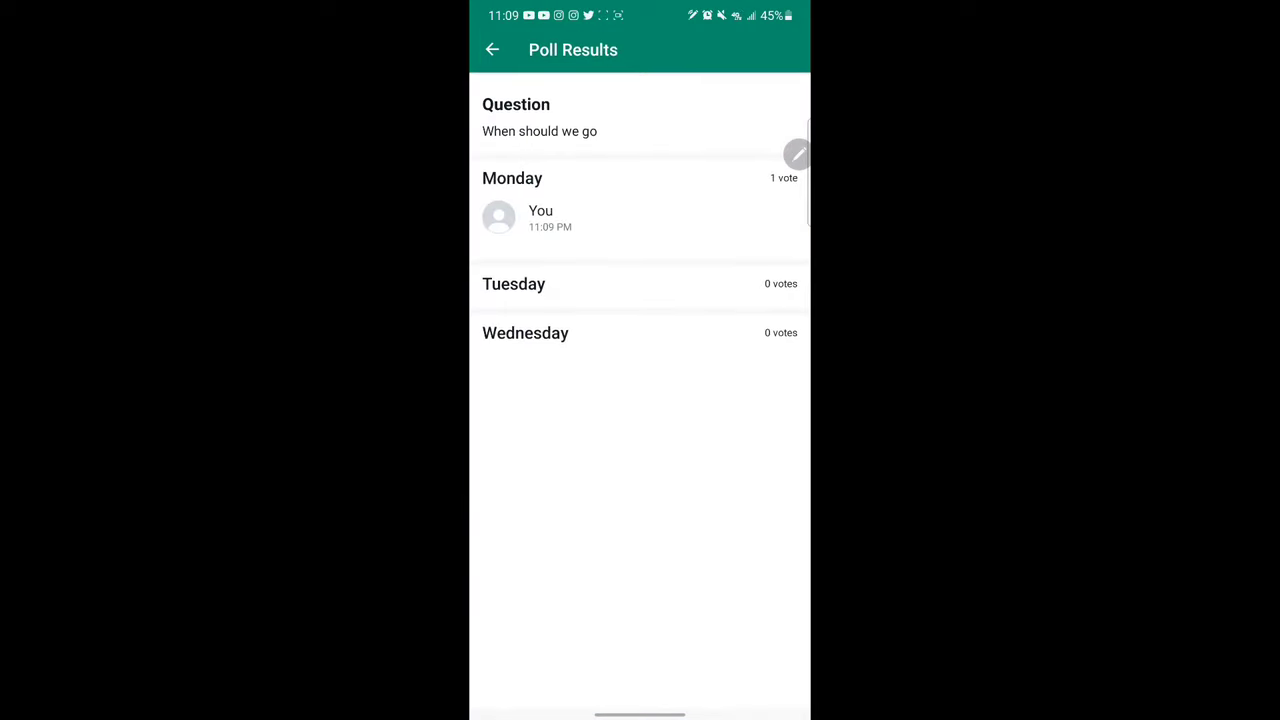
{"action": "left_click", "coordinate": [492, 49]}
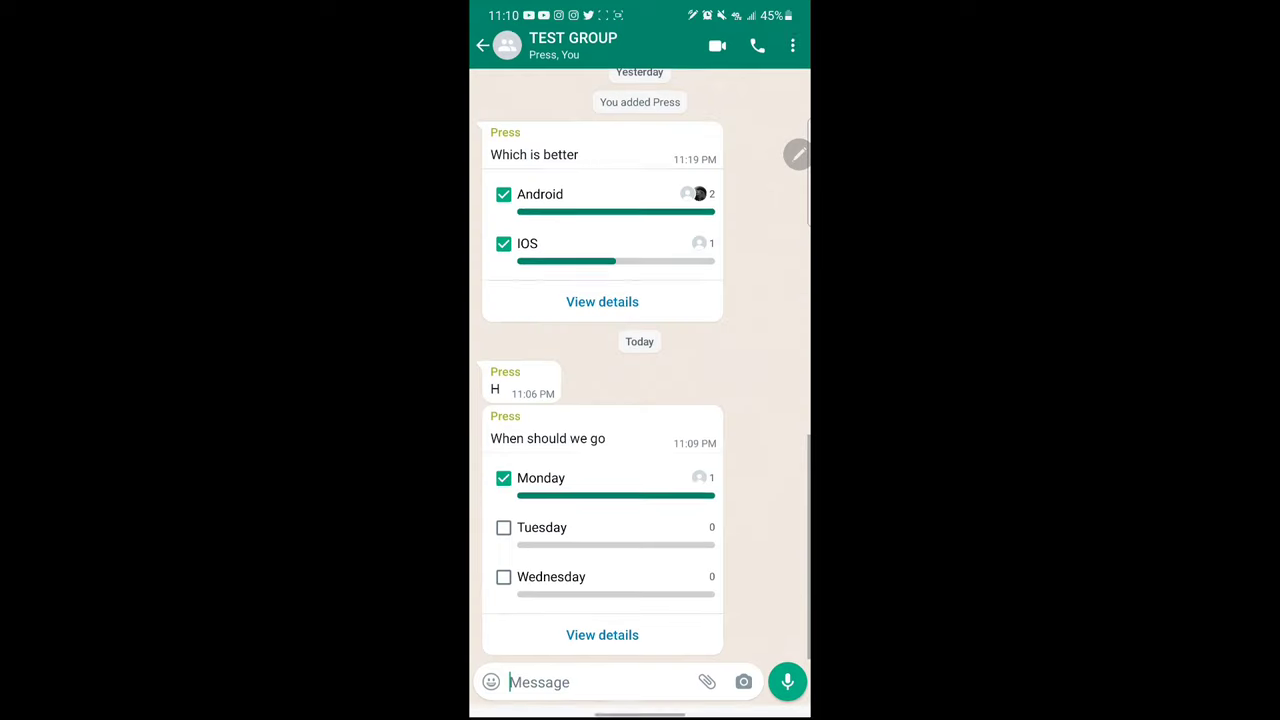
{"action": "left_click", "coordinate": [503, 478]}
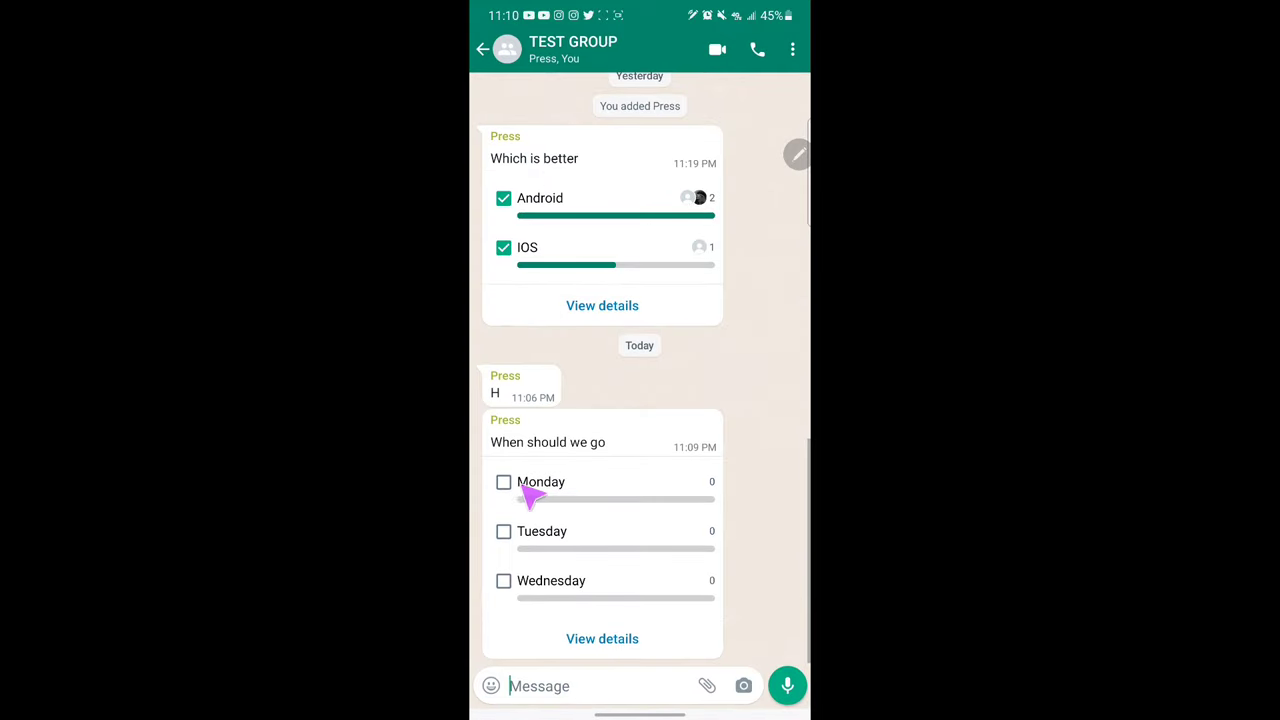
{"action": "left_click", "coordinate": [503, 481]}
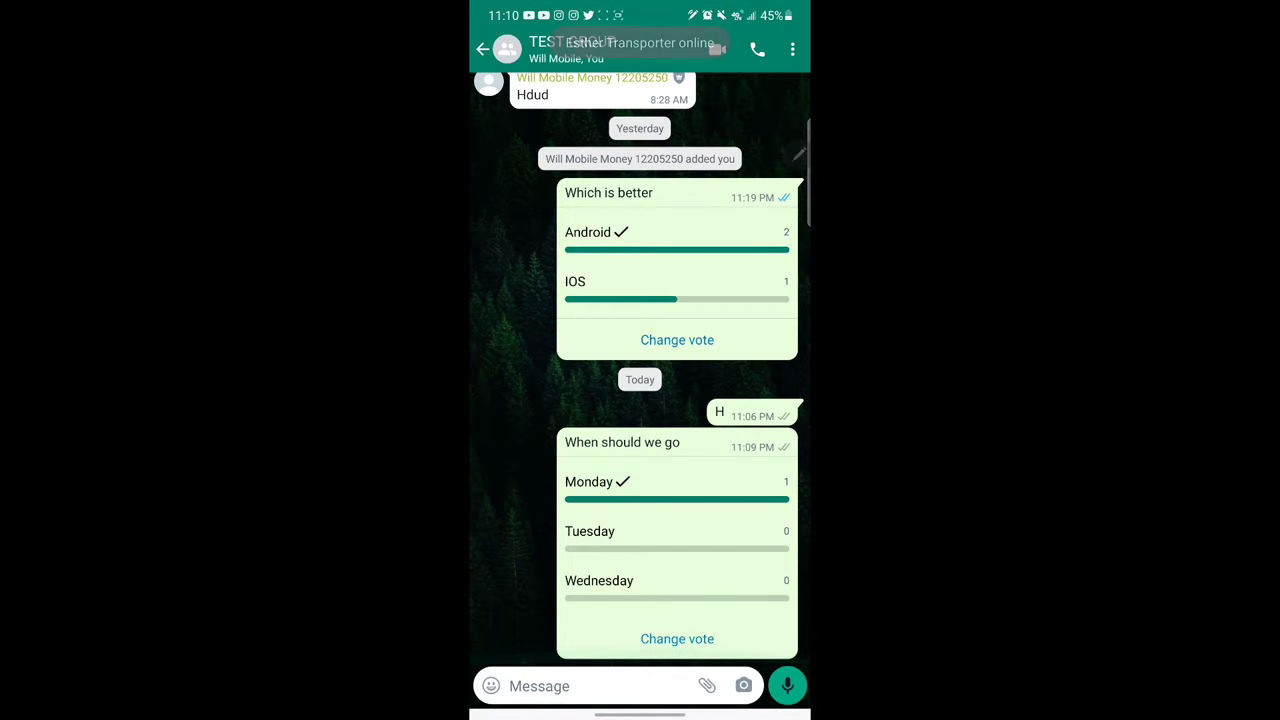
On the second phone, change the vote to Monday plus Tuesday and submit
{"action": "left_click", "coordinate": [677, 638]}
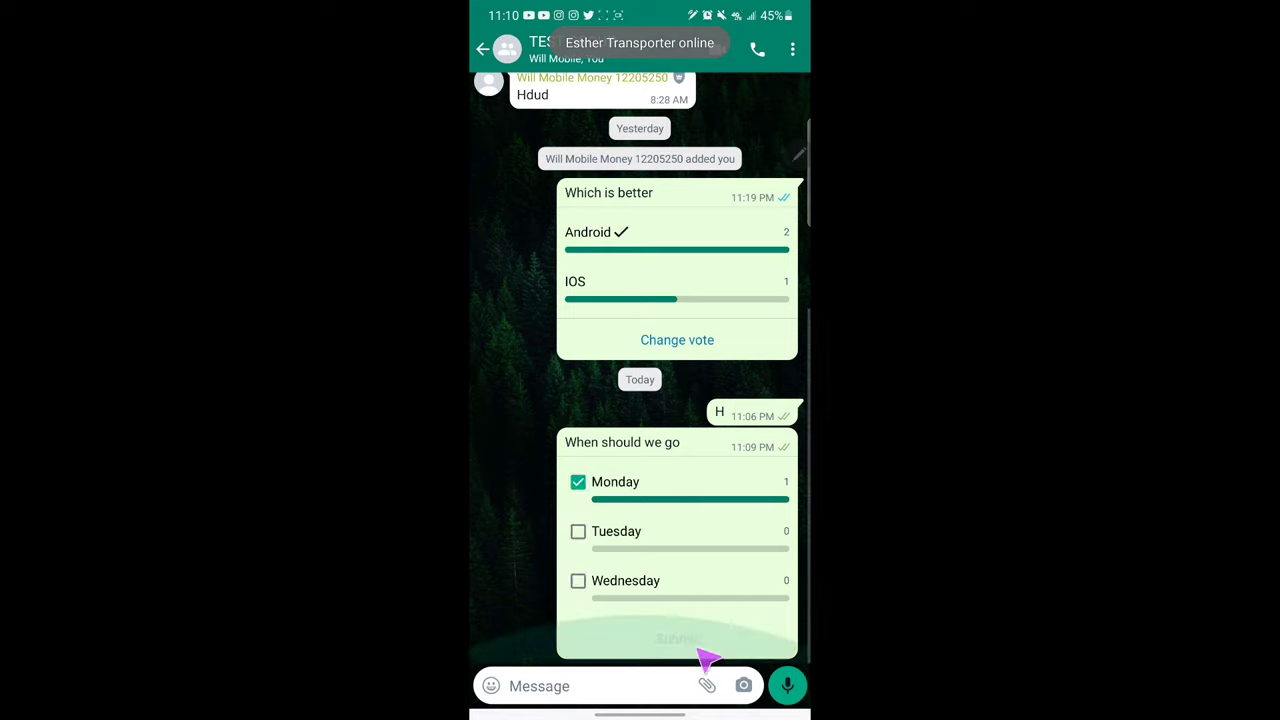
{"action": "left_click", "coordinate": [578, 531]}
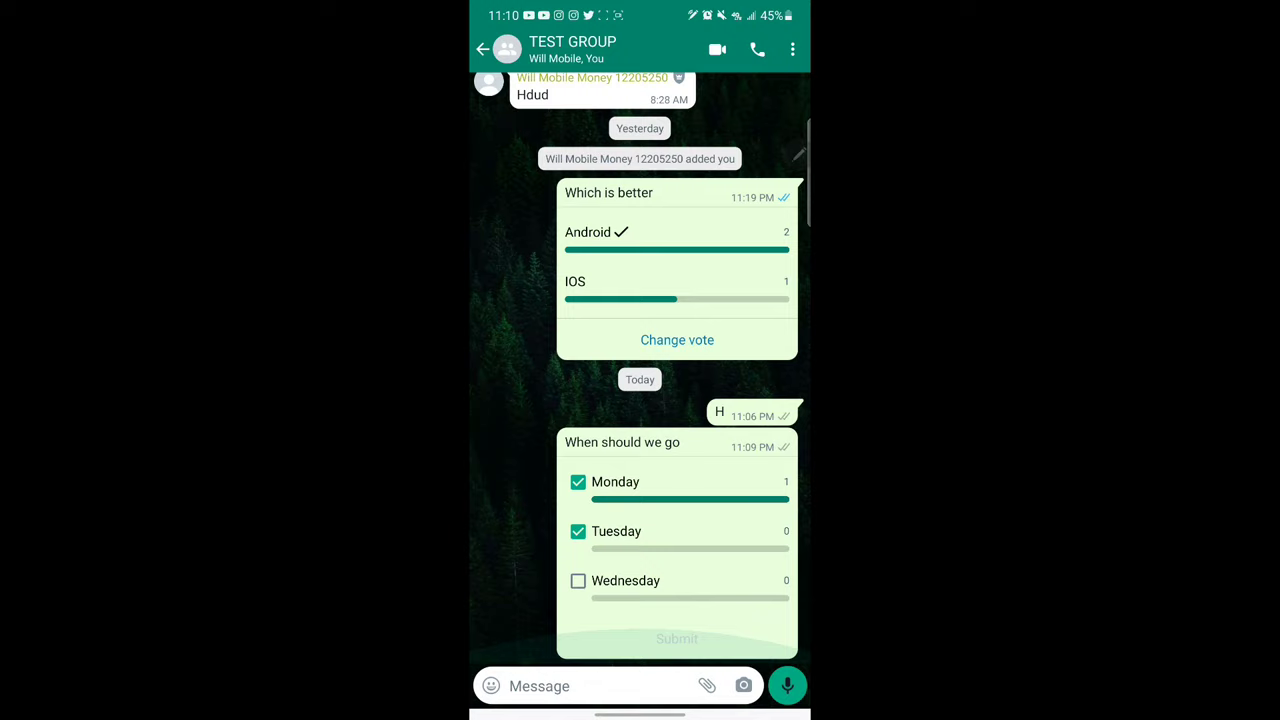
{"action": "left_click", "coordinate": [677, 638]}
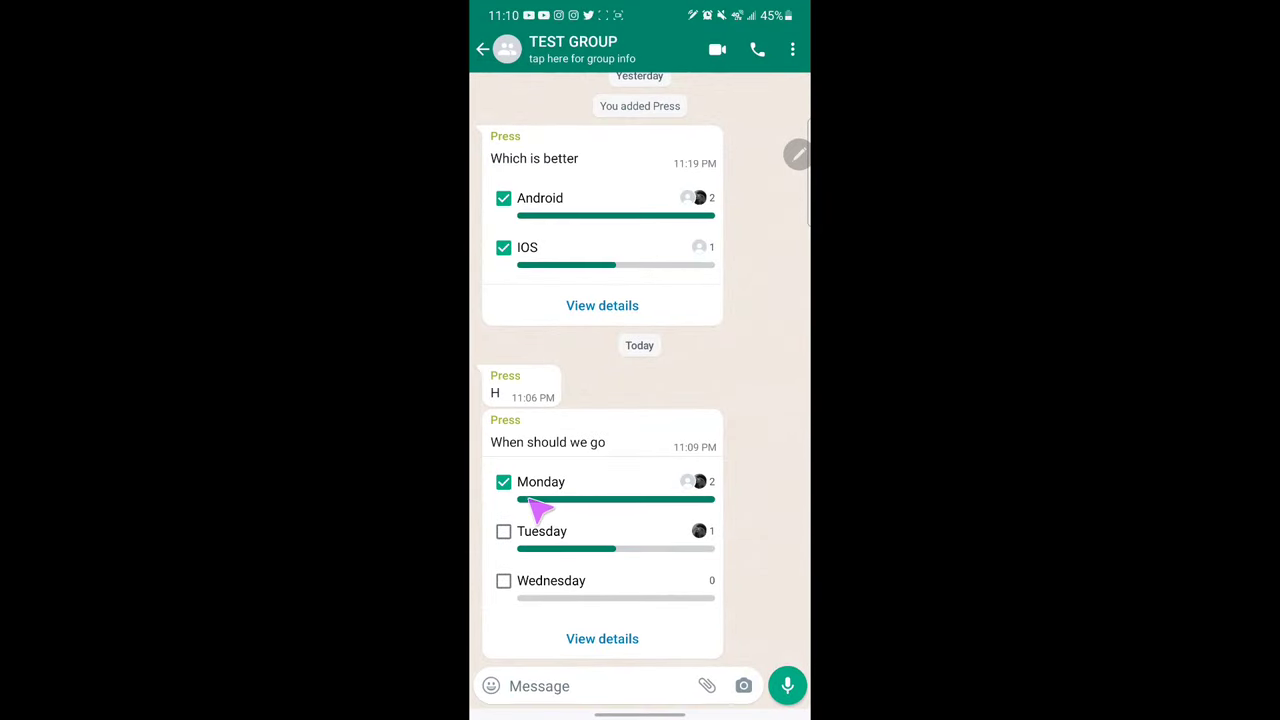
{"action": "left_click", "coordinate": [504, 481]}
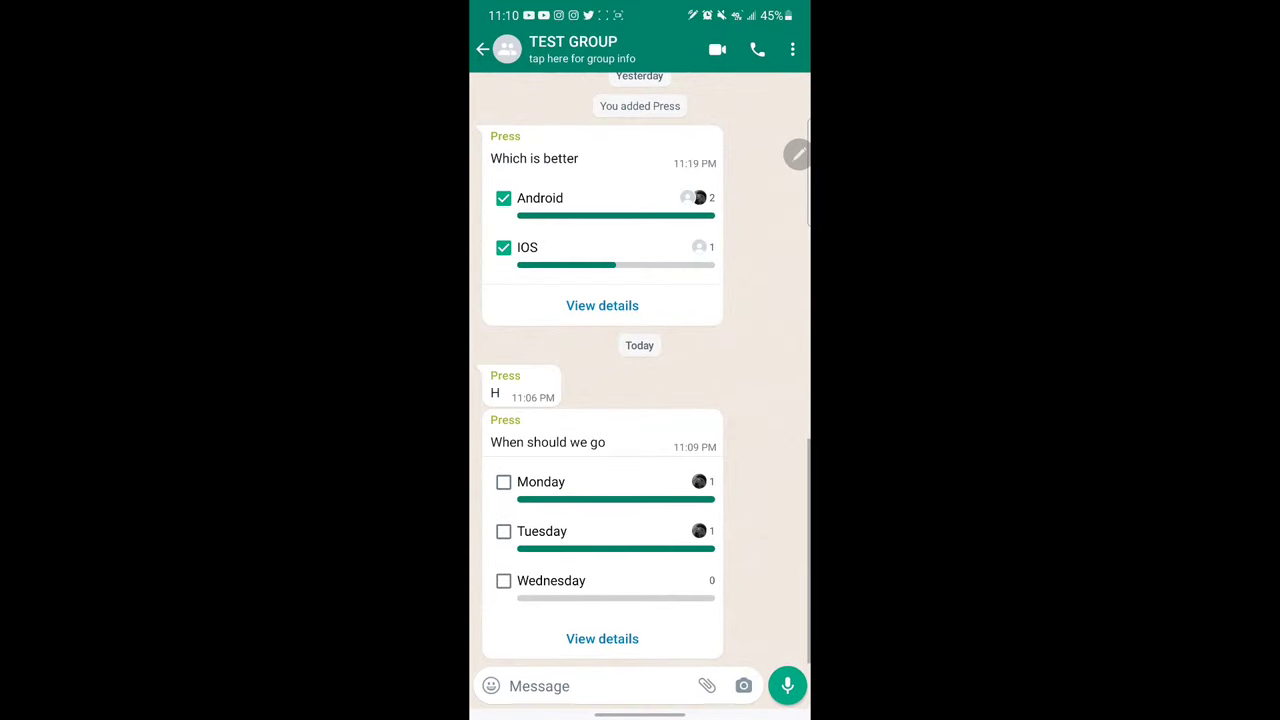
{"action": "left_click", "coordinate": [503, 481]}
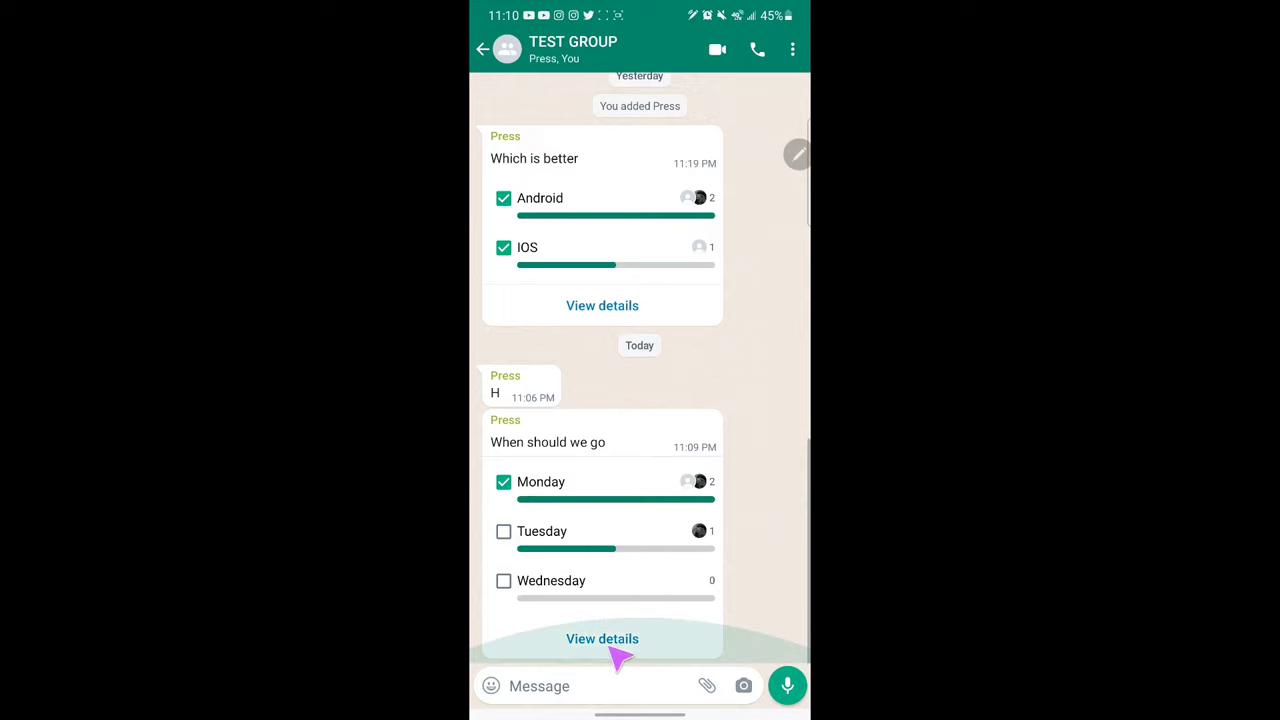
{"action": "mouse_move", "coordinate": [710, 520]}
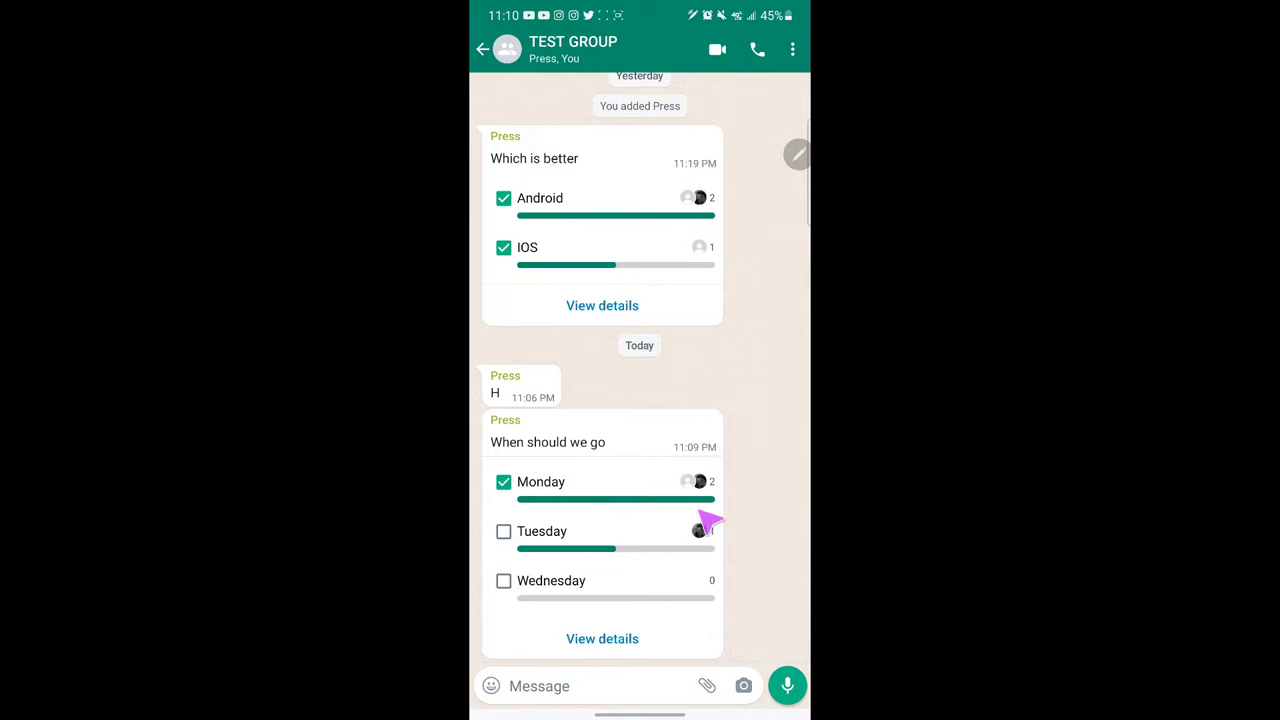
{"action": "left_click", "coordinate": [602, 638]}
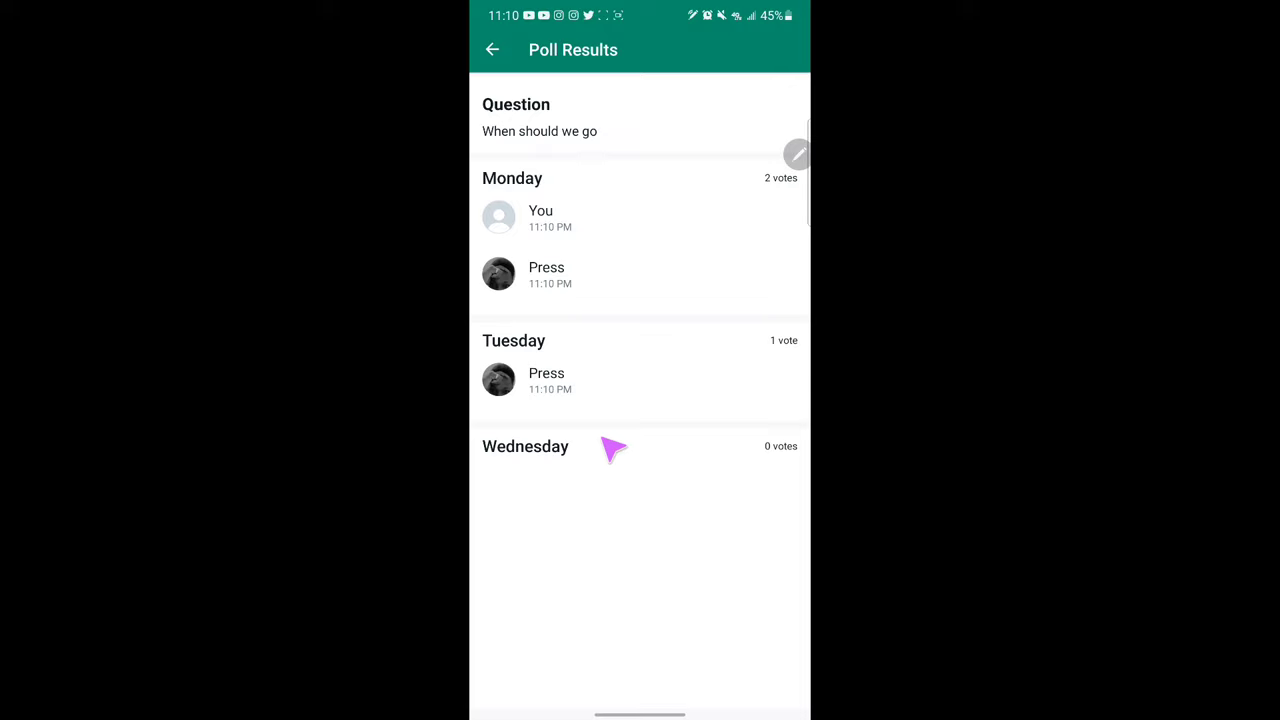
{"action": "mouse_move", "coordinate": [614, 450]}
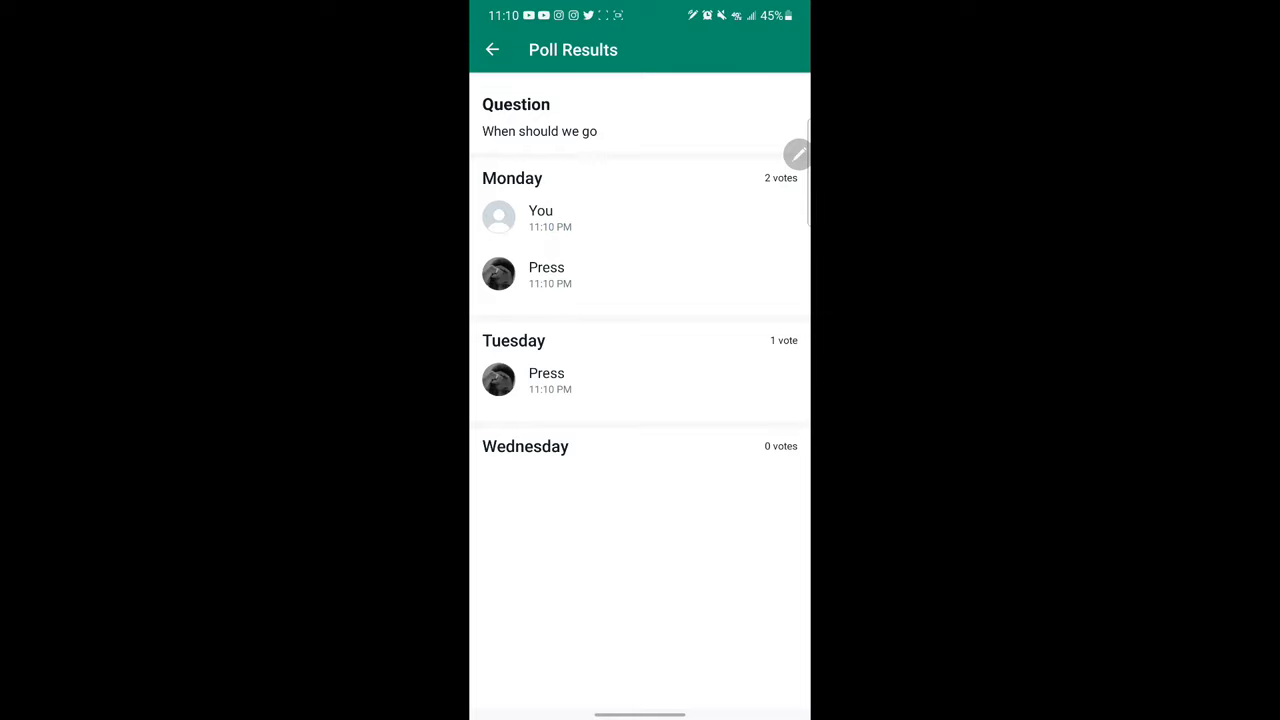
{"action": "left_click", "coordinate": [491, 49]}
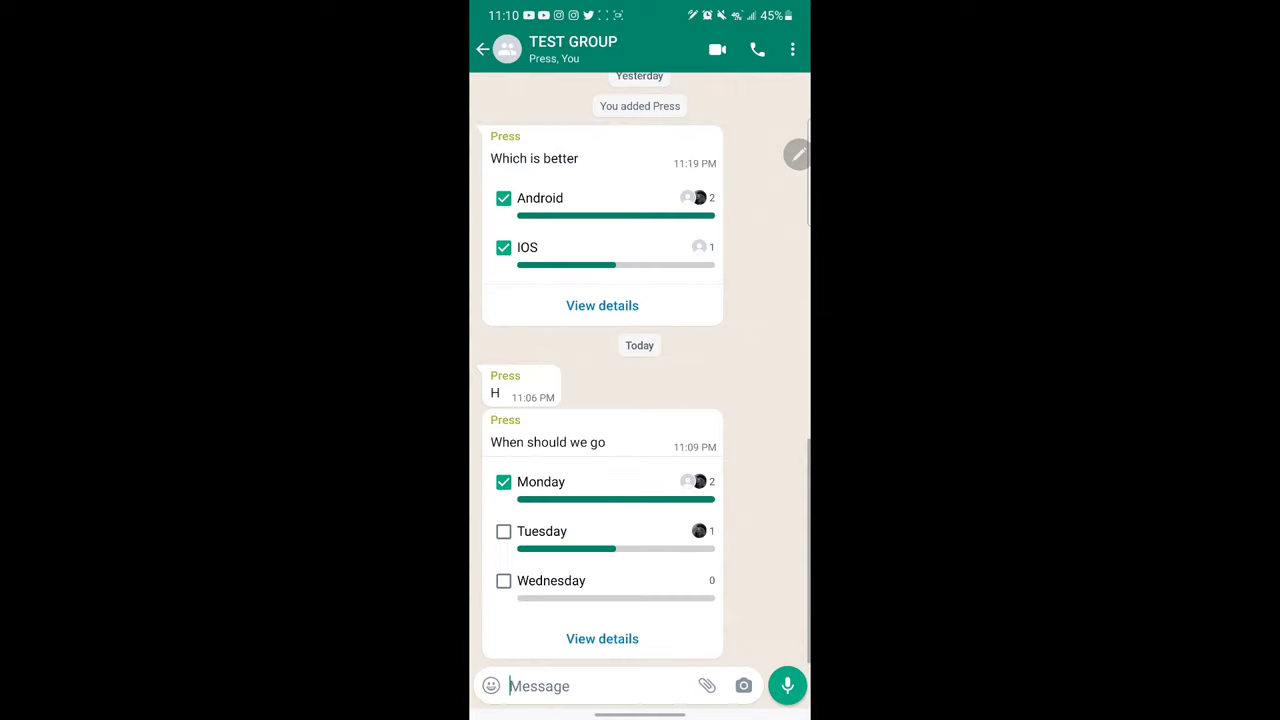